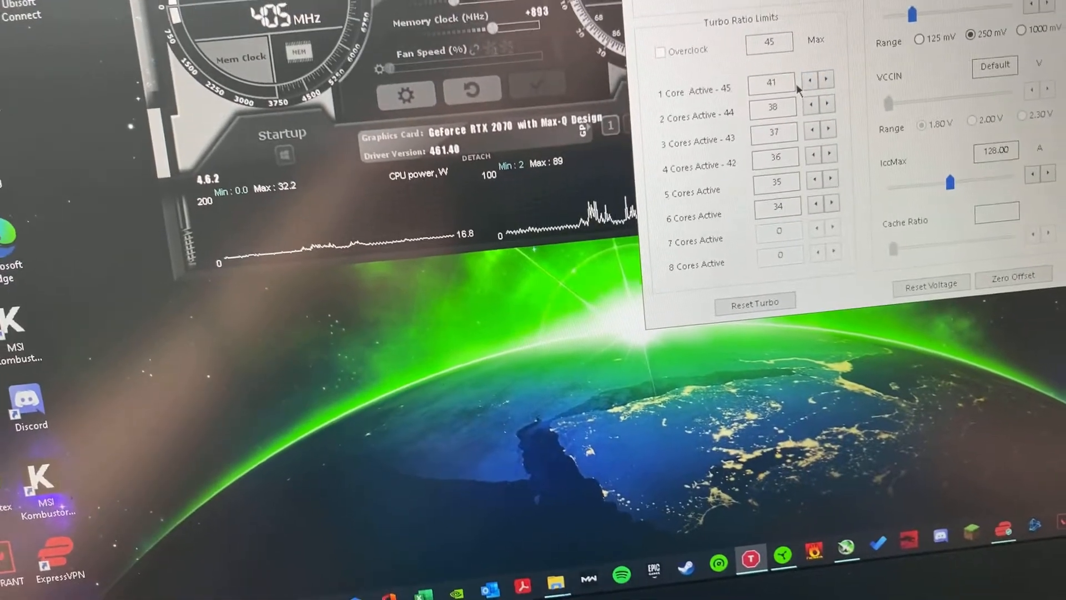
Step: Step the 1–6 core turbo ratio limits down to 41, 38, 37, 36, 35, 34
click(811, 125)
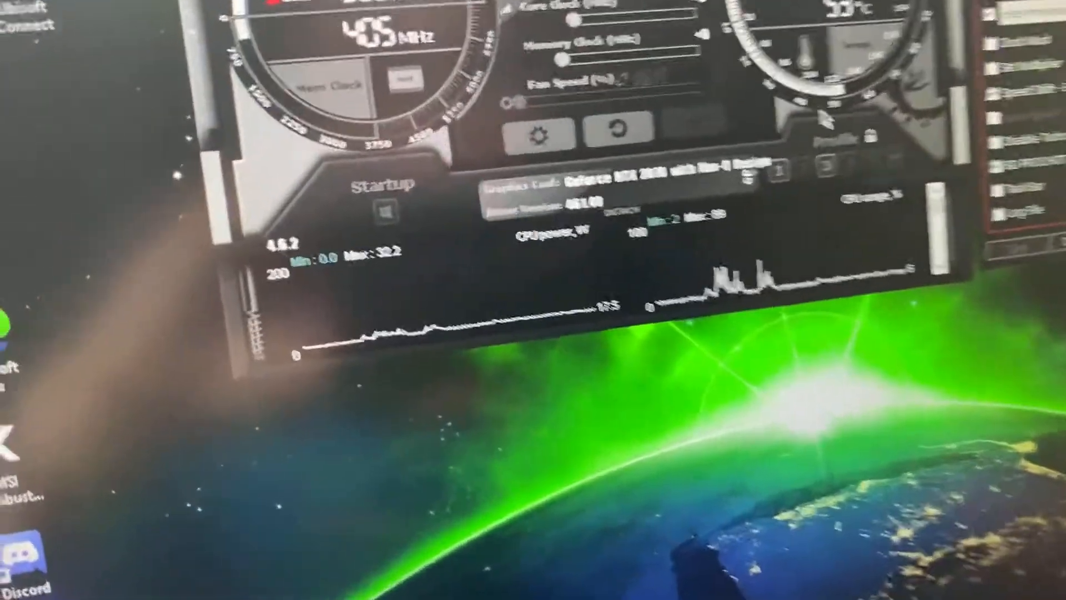
Step: Apply Afterburner profile 3 with the +893 memory clock offset to the RTX 2070 Max-Q
click(866, 264)
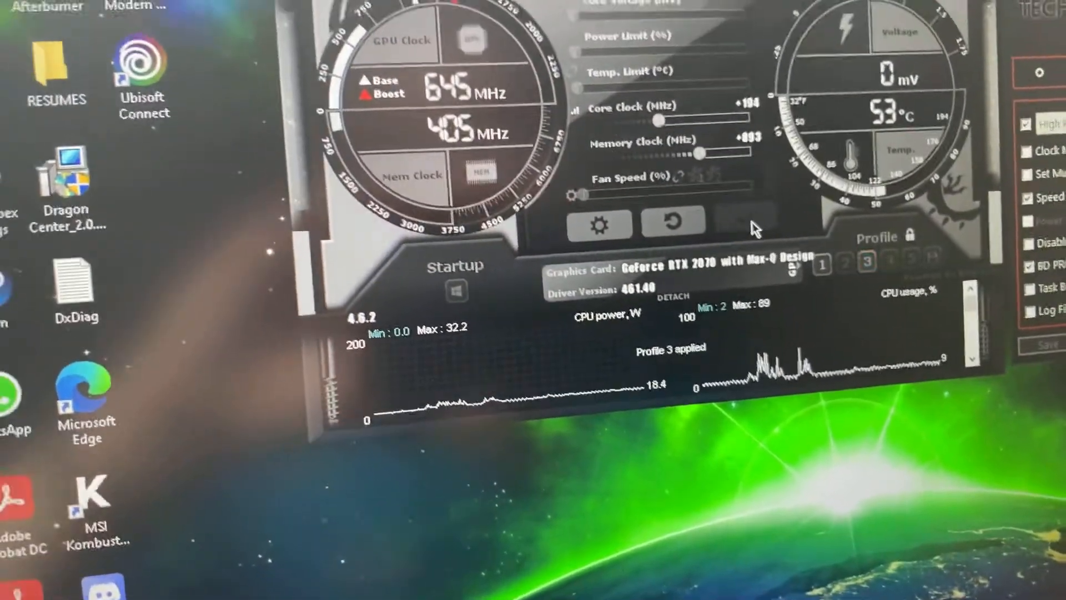